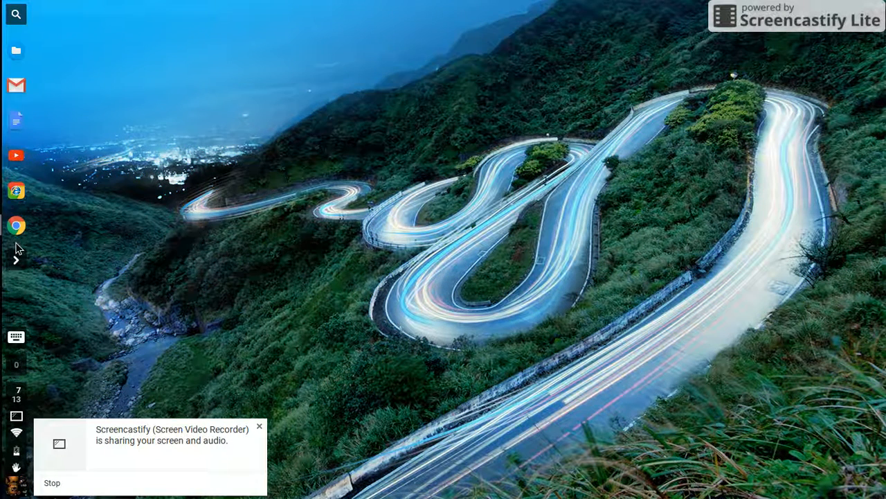
# - Bring Chrome up and scroll through the Google results for 'angry birds apk'
pyautogui.click(15, 226)
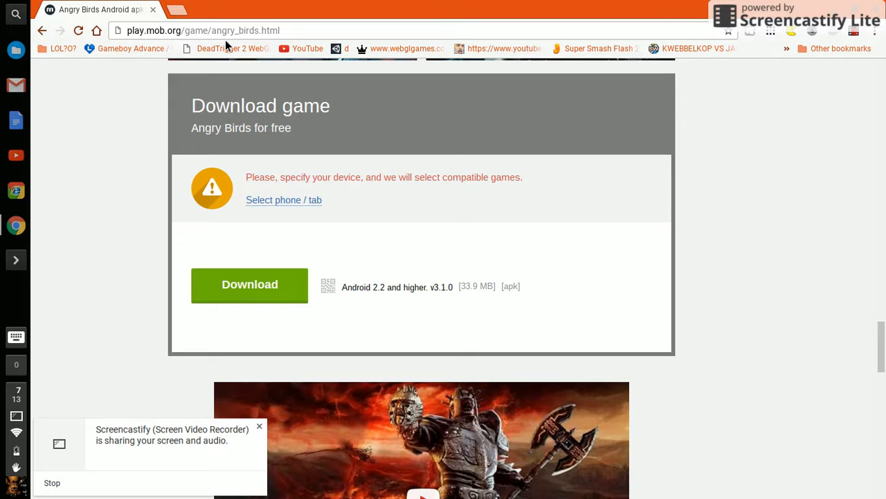
pyautogui.moveTo(290, 5)
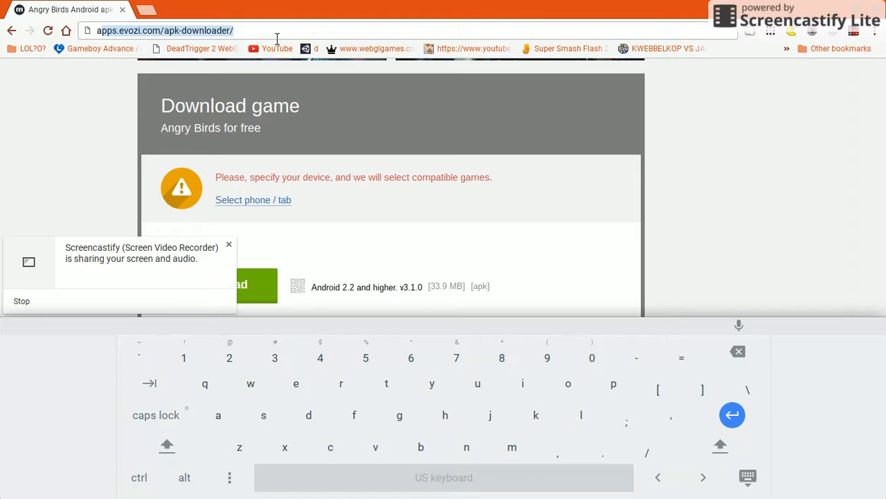
pyautogui.scroll(-3)
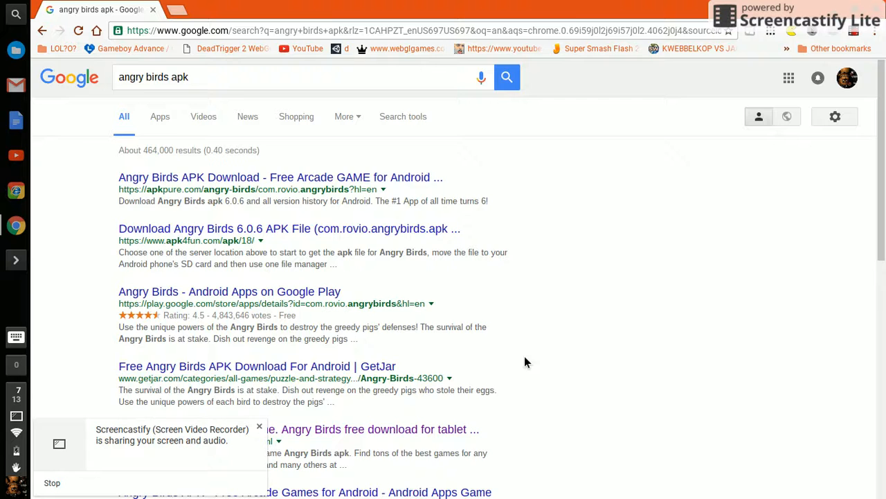
pyautogui.scroll(-3)
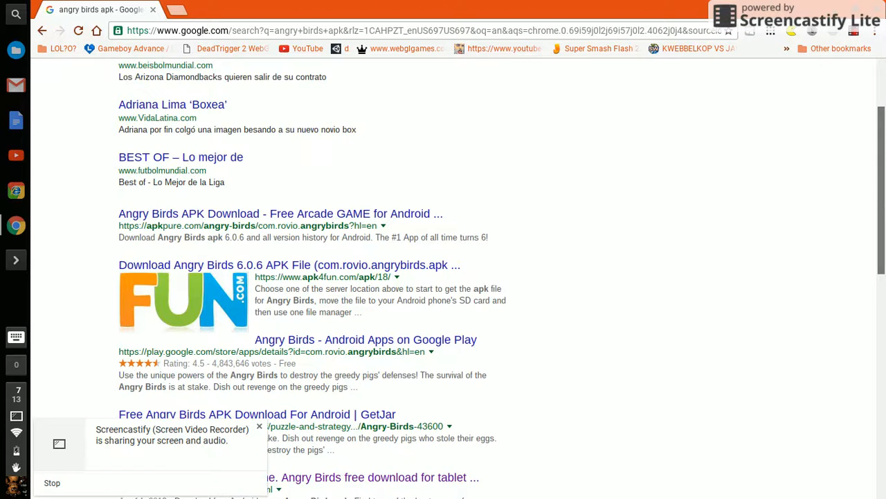
pyautogui.scroll(-3)
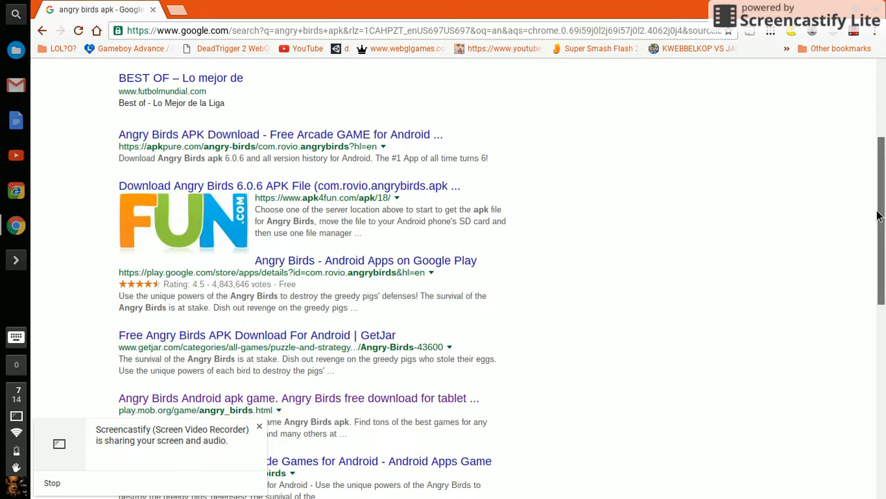
pyautogui.scroll(-3)
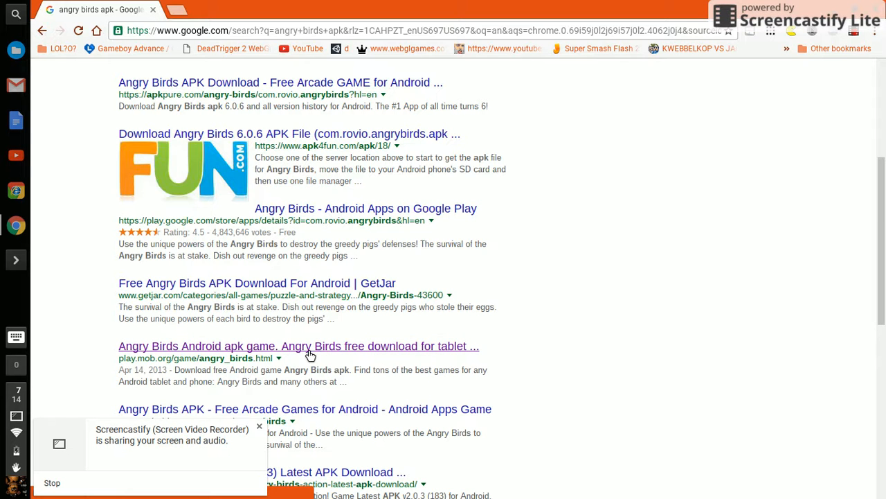
# - Open the mob.org Angry Birds result and scroll to its Download game section
pyautogui.click(299, 346)
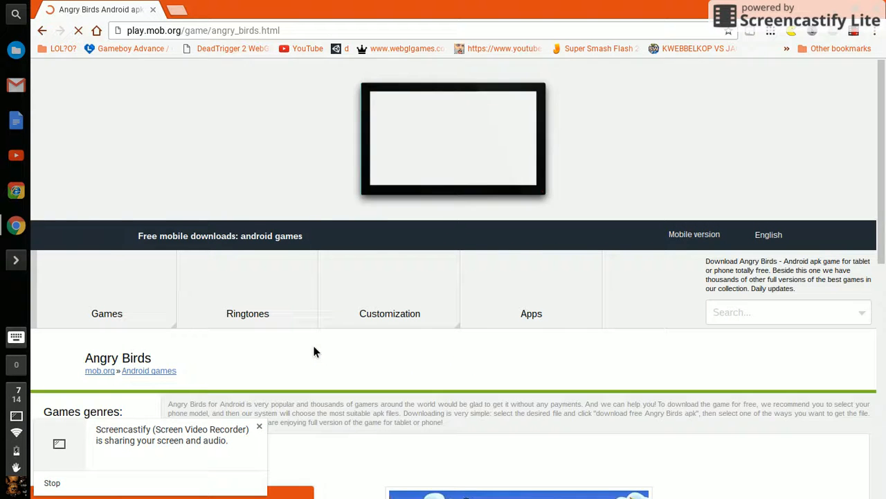
pyautogui.scroll(-3)
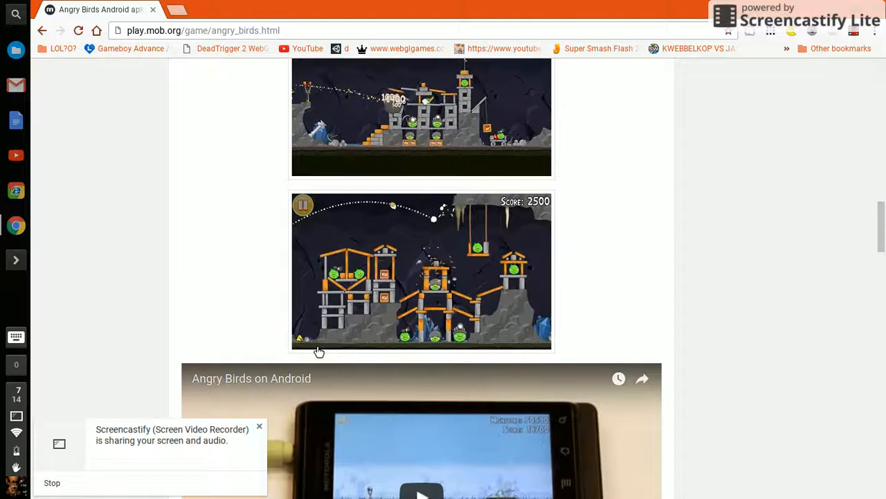
pyautogui.scroll(-3)
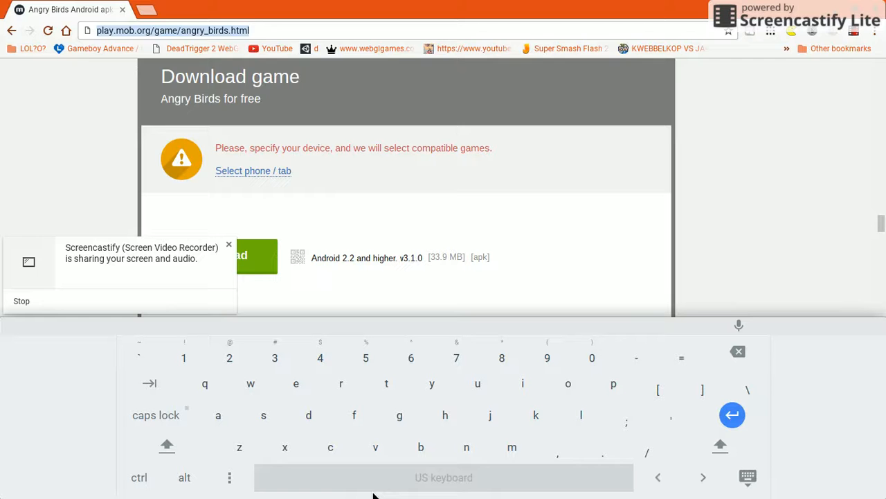
# - Enter the misspelled address 'chorbstore'-style Web Store URL in the omnibox and load it
pyautogui.click(171, 31)
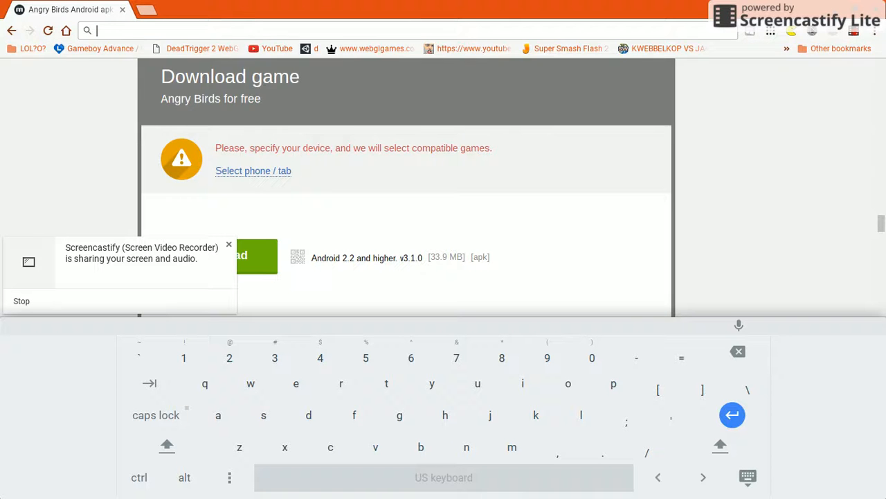
pyautogui.write('cho')
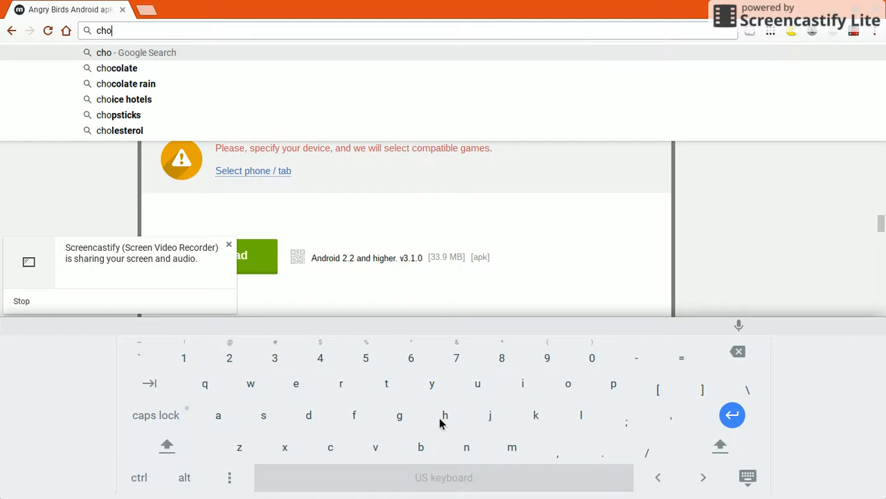
pyautogui.write('rmewe')
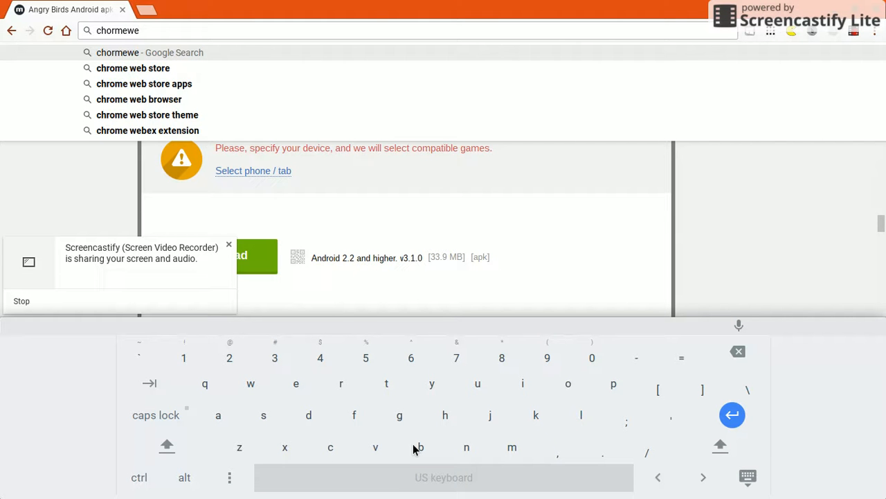
pyautogui.write('bst')
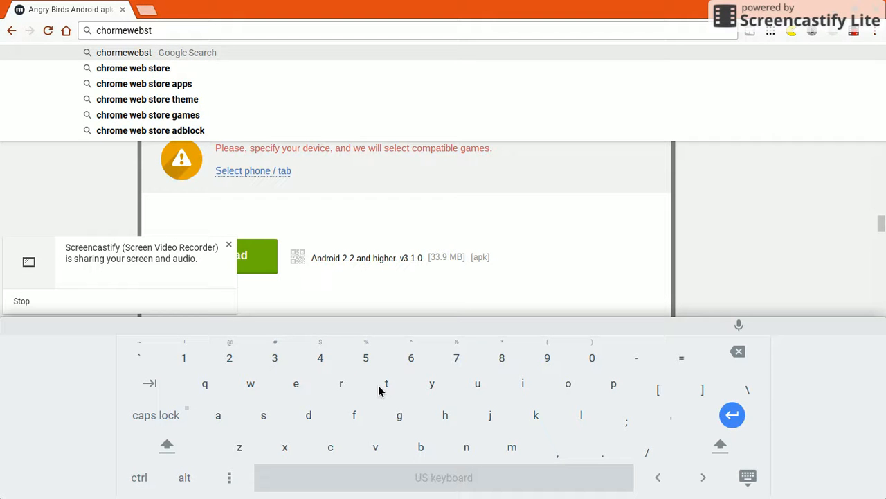
pyautogui.write('ore')
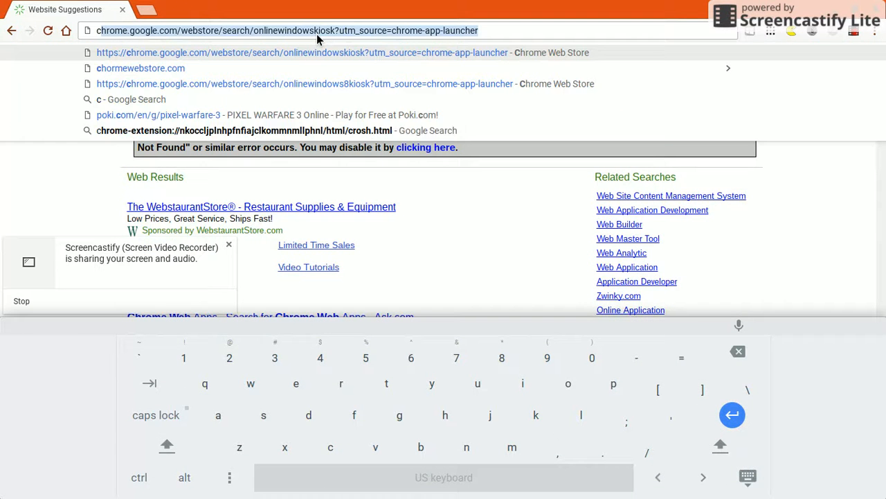
# - Edit the failed address, remove its trailing dot, and clear the omnibox for a new search
pyautogui.click(142, 68)
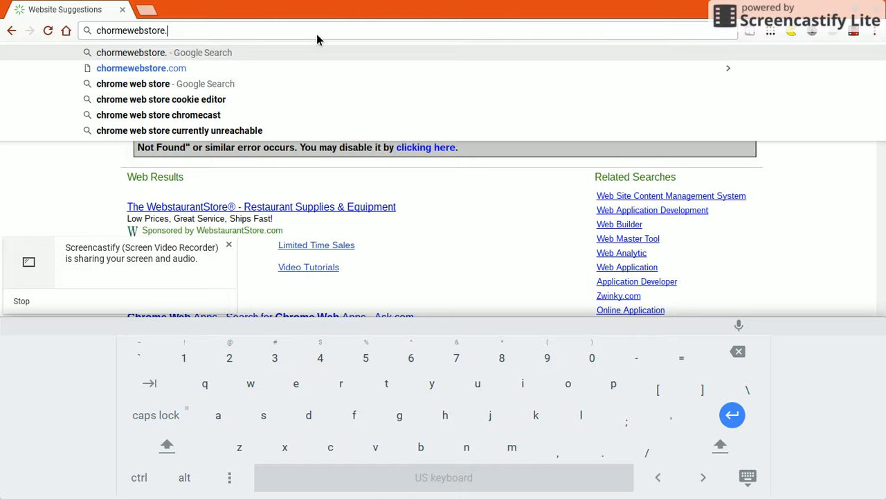
pyautogui.press('BackSpace')
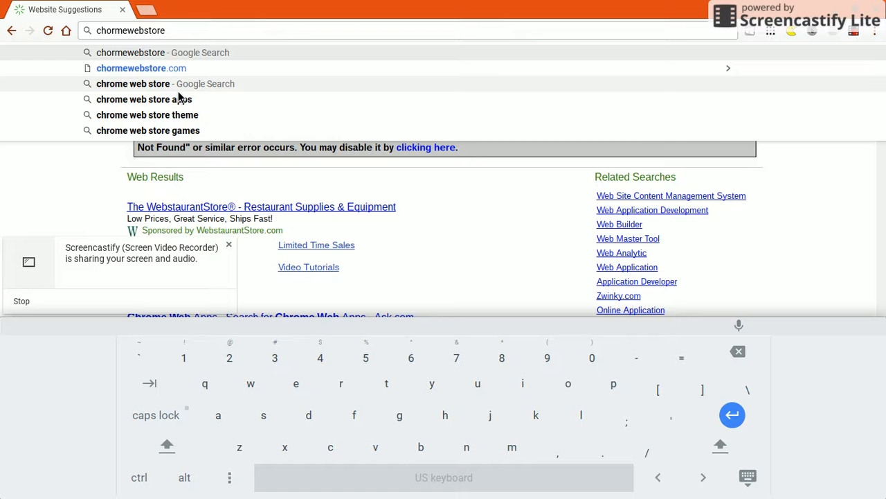
pyautogui.click(141, 68)
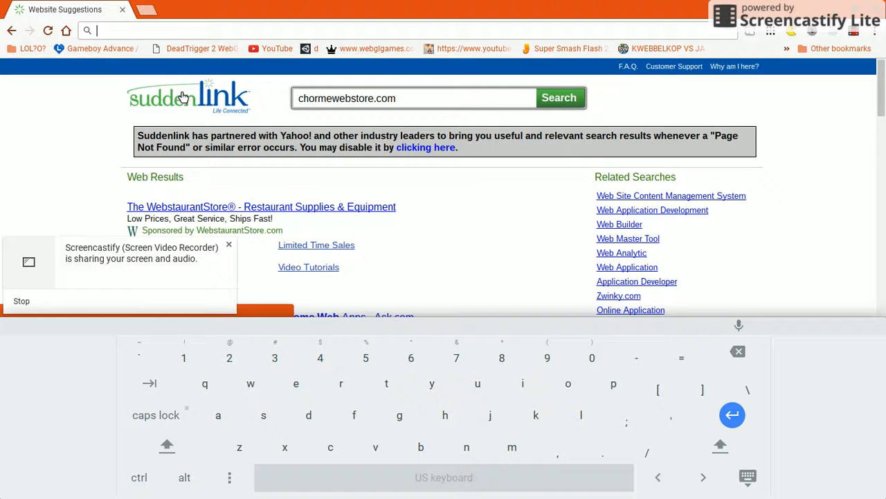
# - Search Google for 'arc welder' from the omnibox
pyautogui.write('ar')
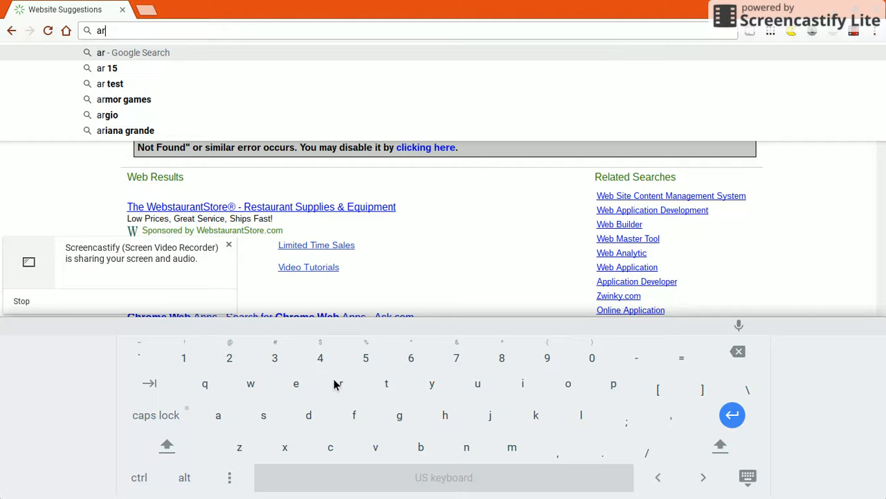
pyautogui.write('c welder')
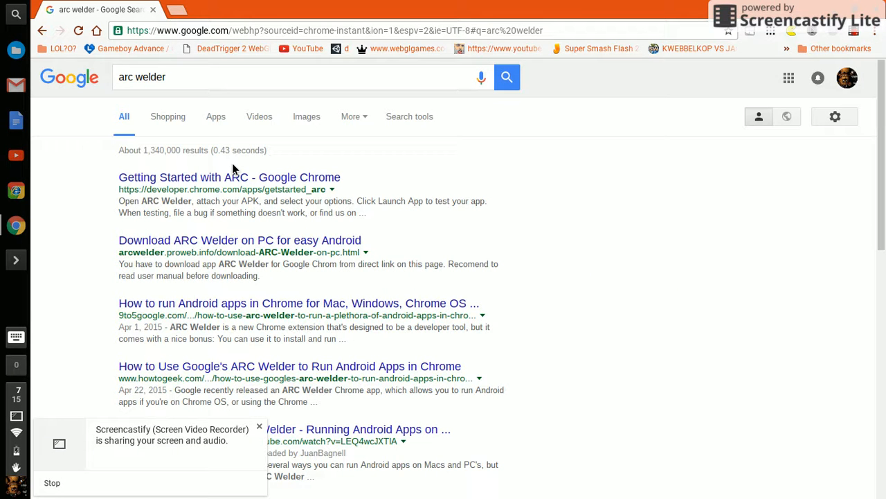
pyautogui.moveTo(55, 180)
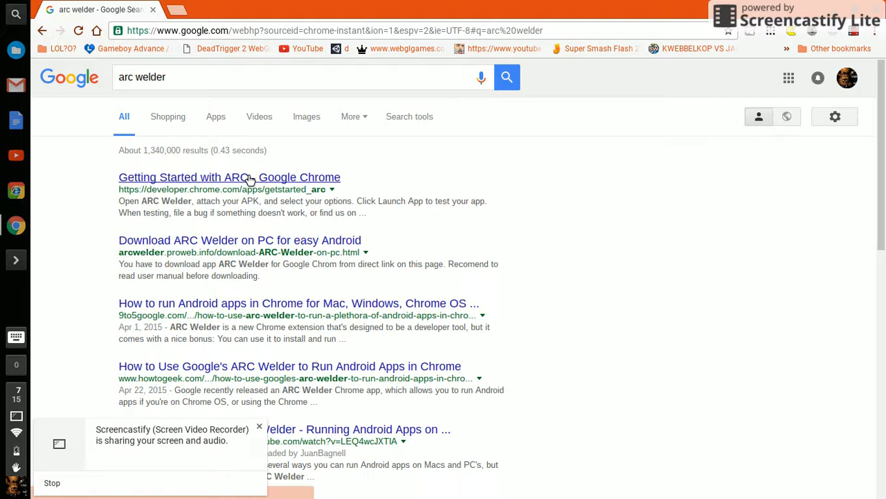
# - Open Getting Started with ARC and follow its link to the ARC Welder app
pyautogui.click(230, 177)
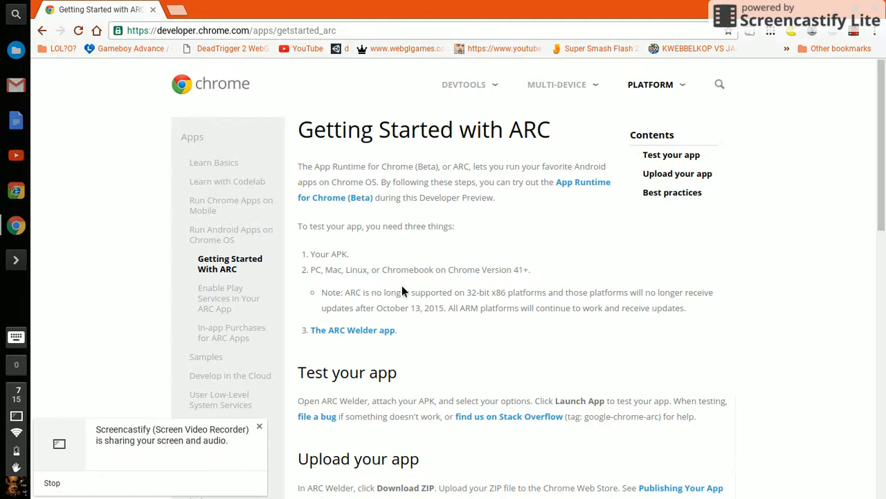
pyautogui.scroll(-3)
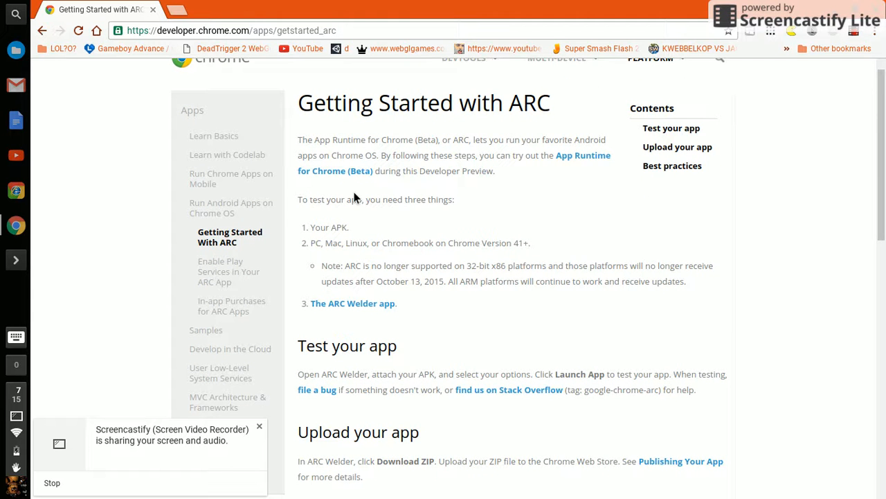
pyautogui.moveTo(345, 306)
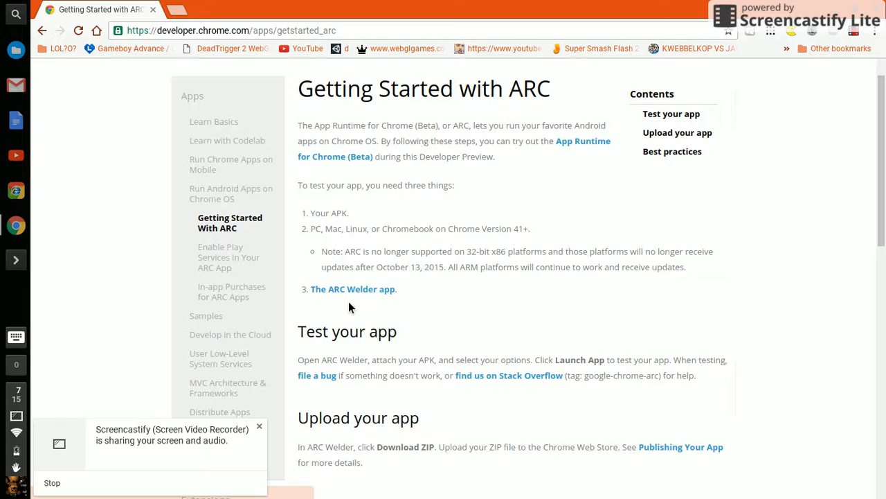
pyautogui.scroll(-3)
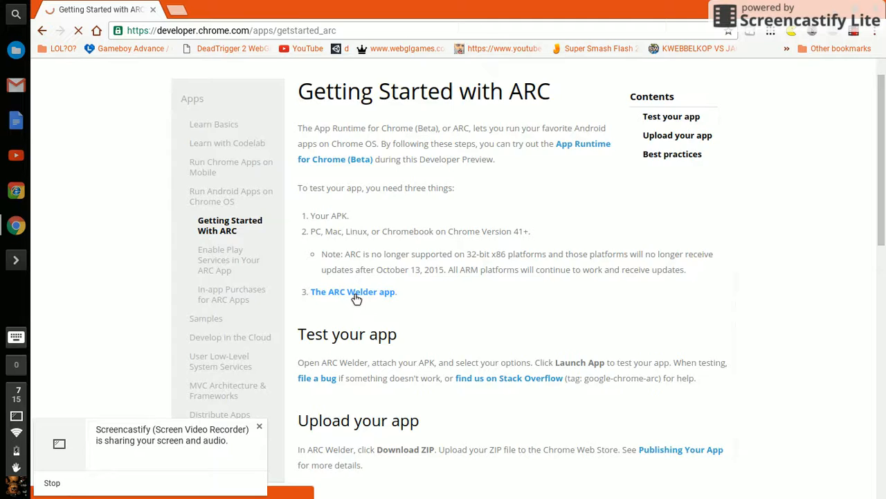
pyautogui.click(353, 291)
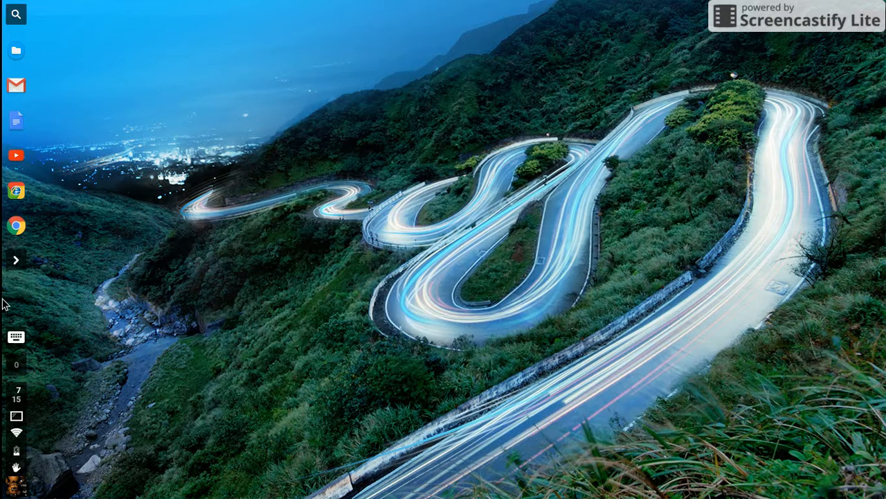
pyautogui.moveTo(329, 327)
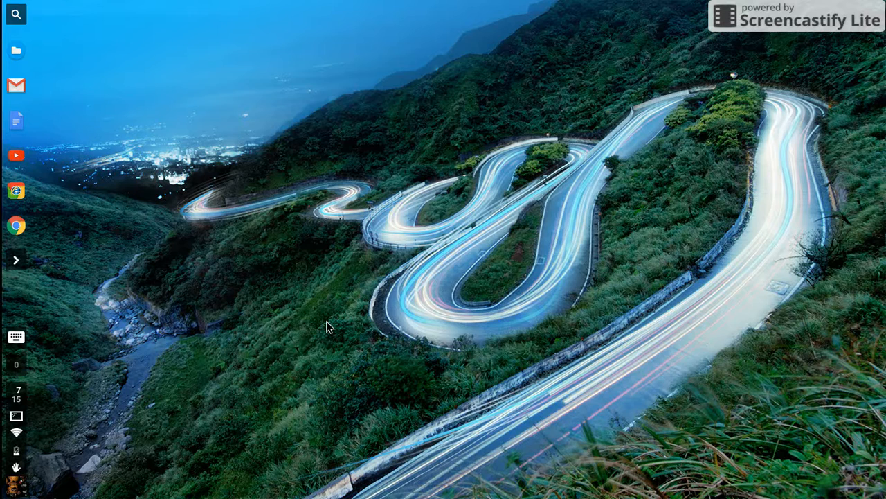
pyautogui.click(15, 226)
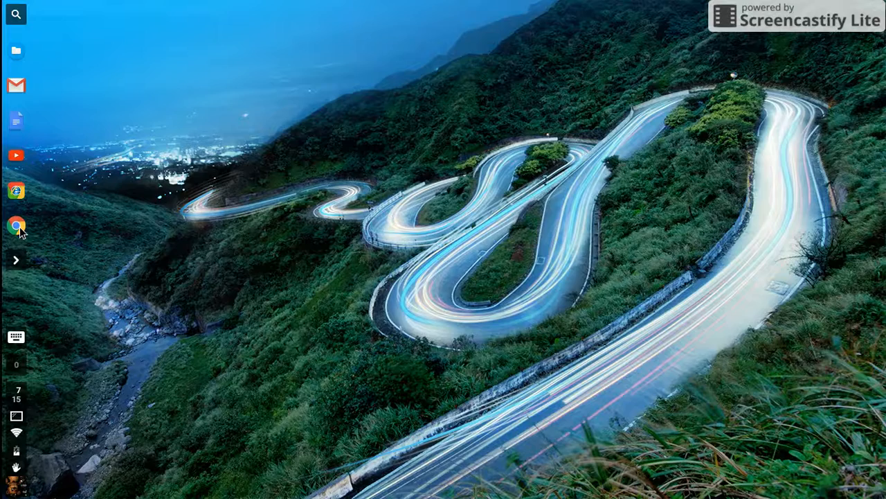
pyautogui.click(16, 224)
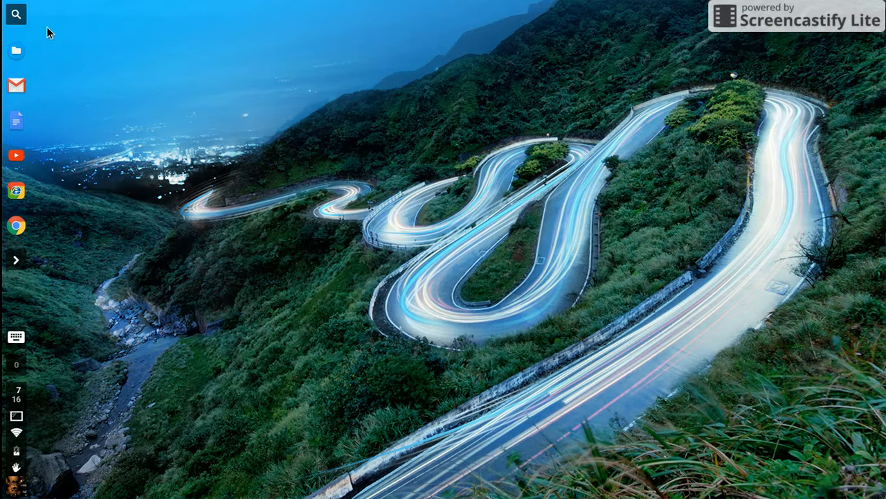
pyautogui.moveTo(9, 27)
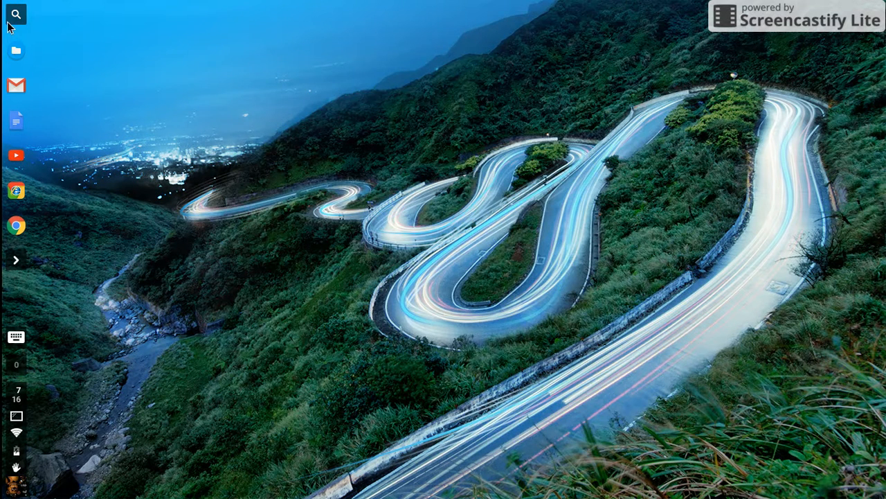
pyautogui.rightClick(316, 311)
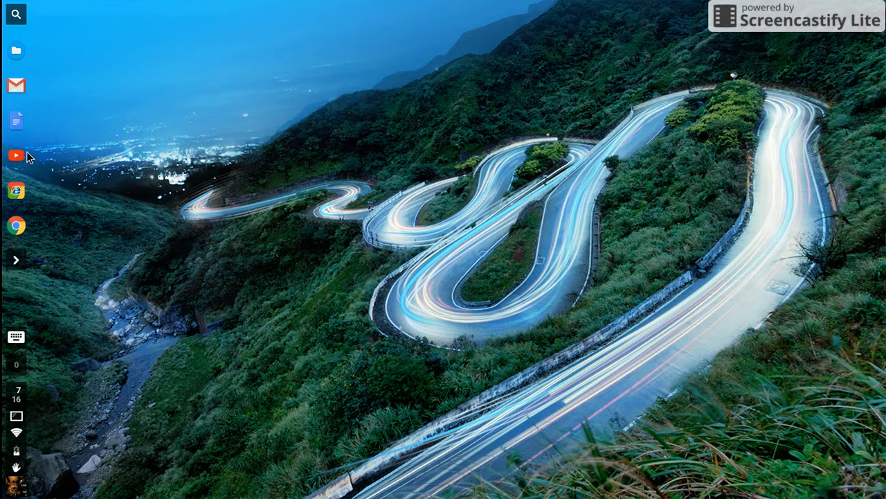
pyautogui.click(15, 260)
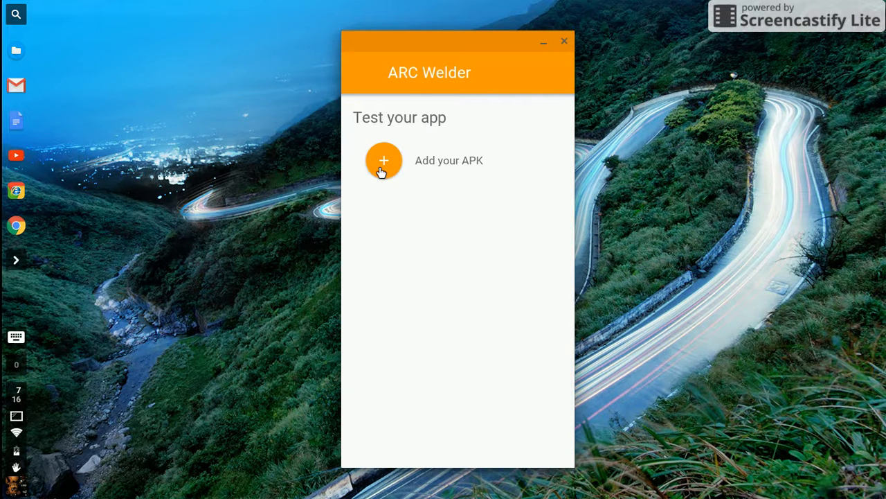
# - Add 1_angry_birds.apk from Downloads as the APK to test in ARC Welder
pyautogui.click(384, 161)
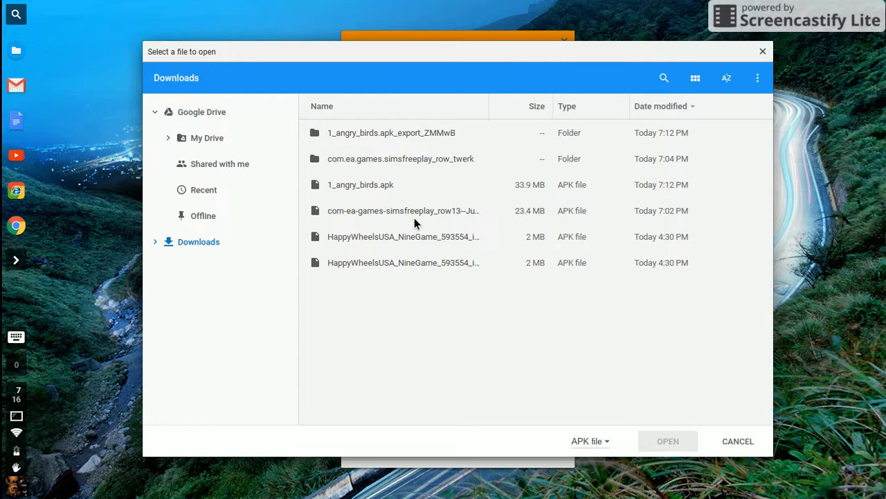
pyautogui.moveTo(451, 247)
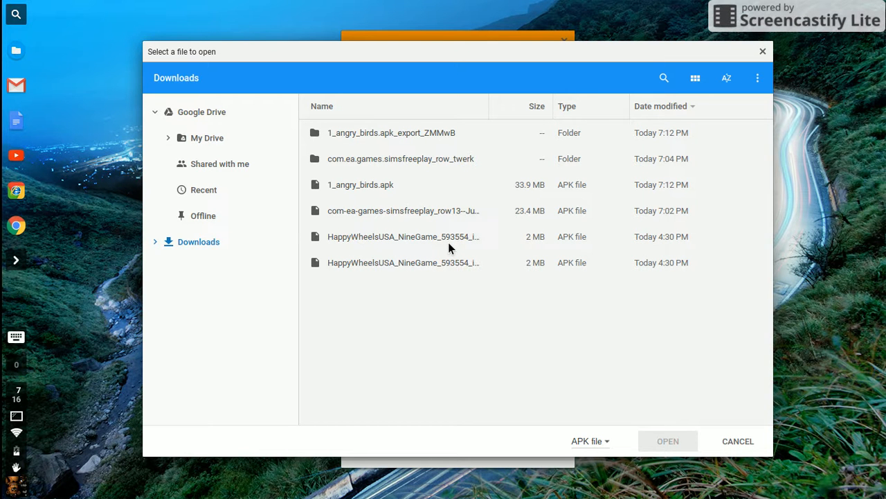
pyautogui.click(403, 235)
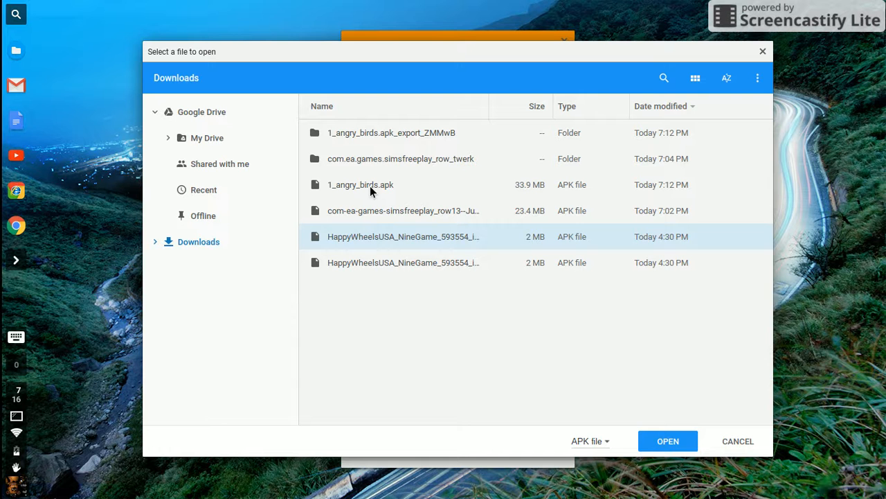
pyautogui.click(360, 184)
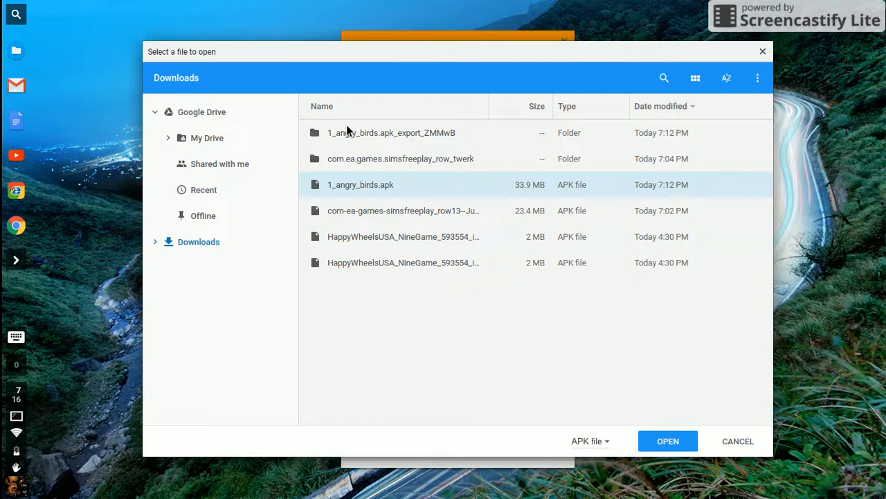
pyautogui.click(667, 441)
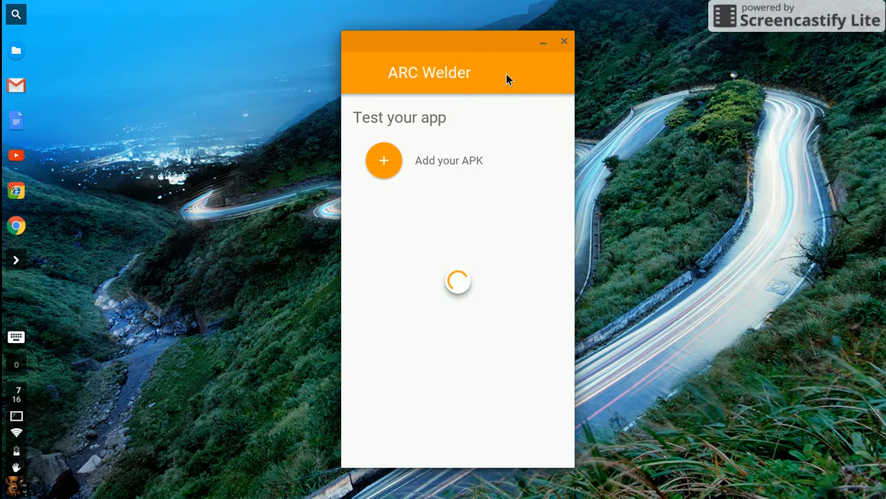
pyautogui.moveTo(476, 63)
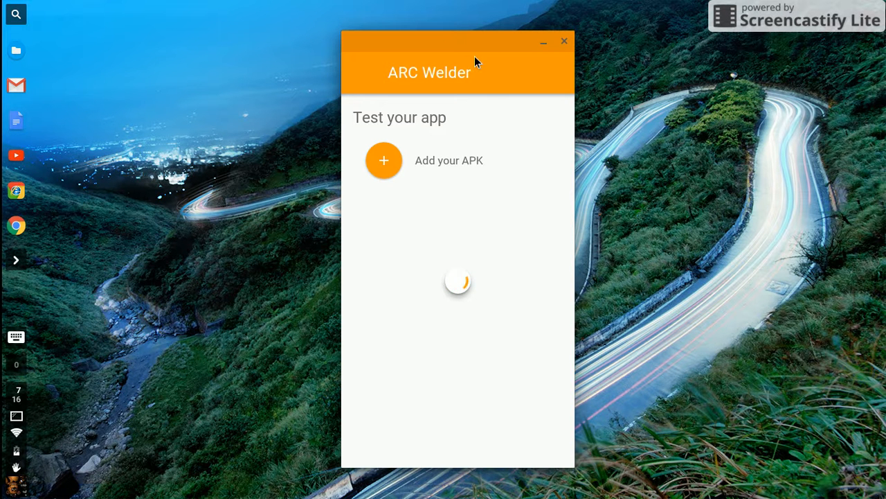
pyautogui.moveTo(524, 266)
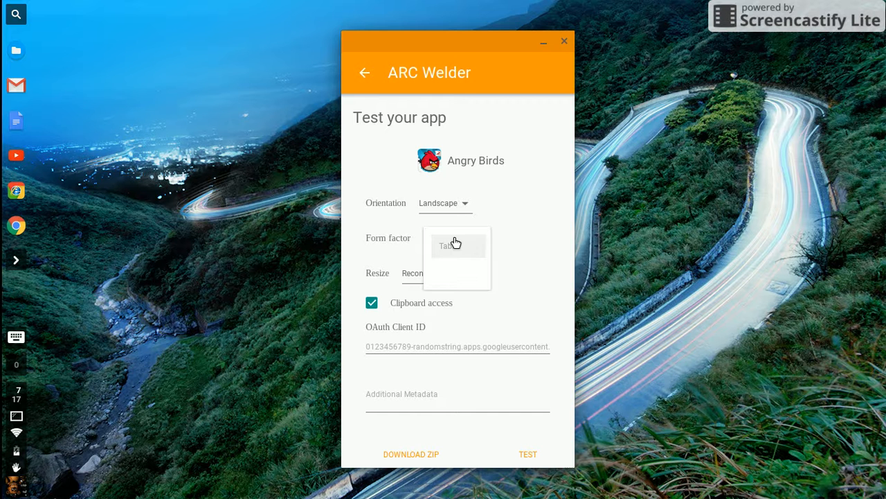
# - Set the form factor to Fullscreen, start the test, and close the ARC Welder window
pyautogui.click(457, 246)
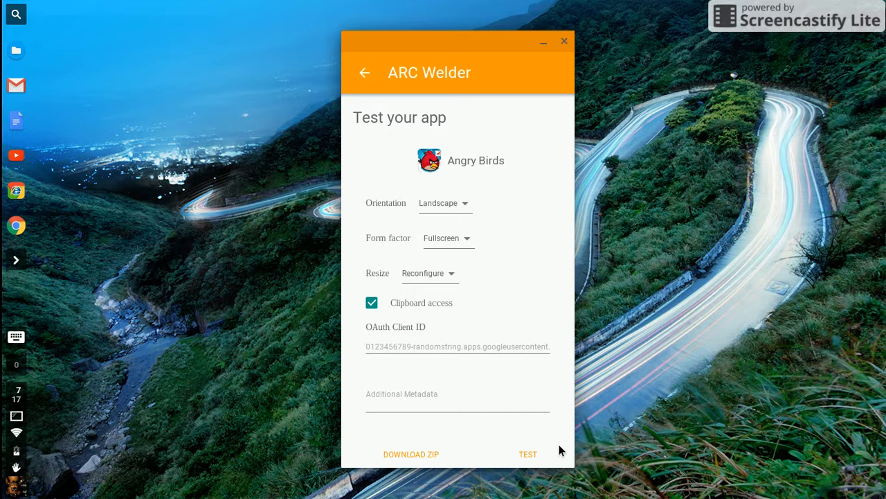
pyautogui.moveTo(554, 460)
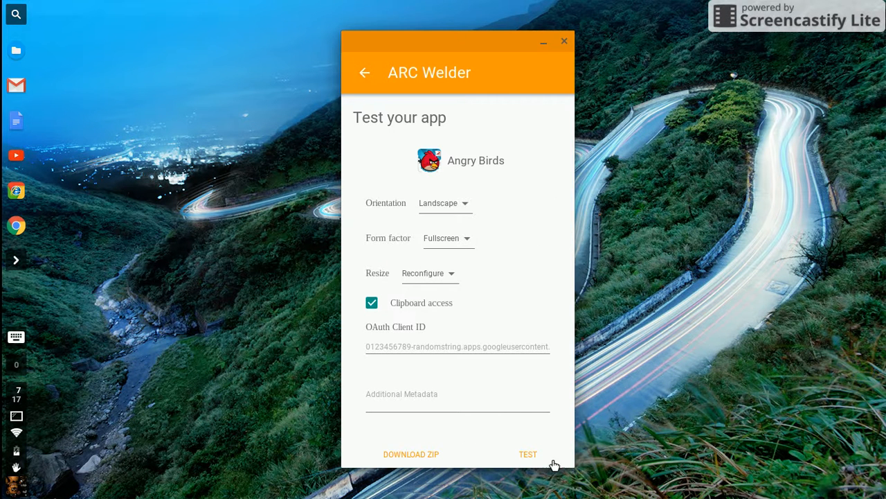
pyautogui.click(528, 454)
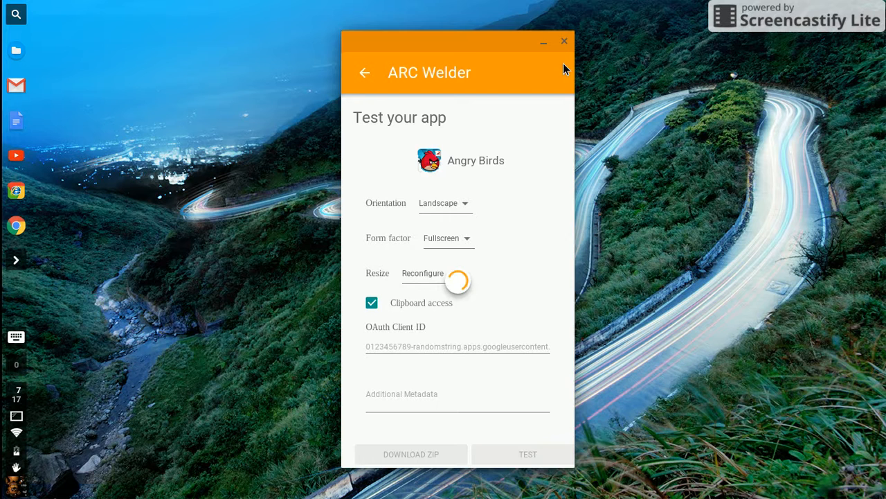
pyautogui.click(563, 41)
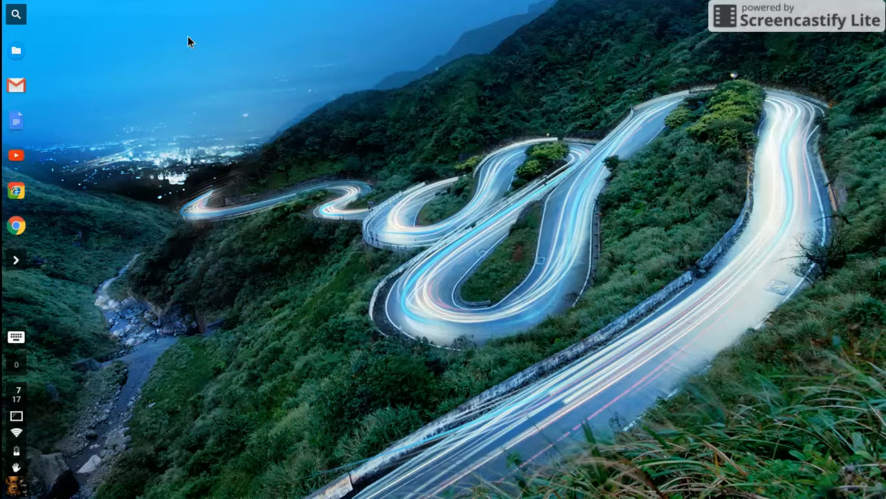
# - Relaunch ARC Welder from the launcher, add an APK from the picker, and start the test
pyautogui.click(15, 14)
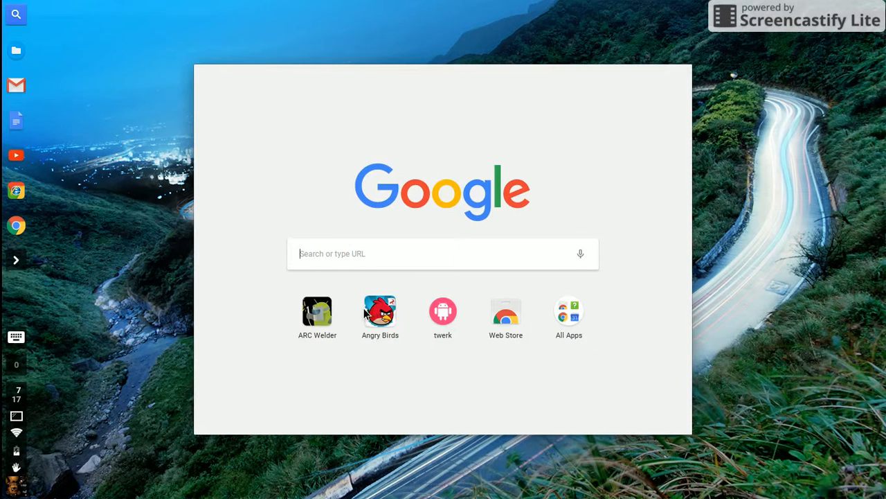
pyautogui.moveTo(39, 128)
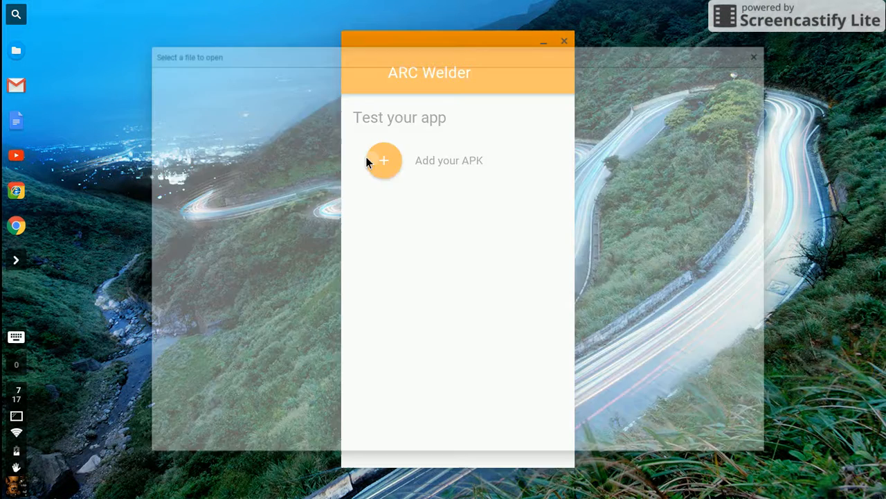
pyautogui.click(383, 161)
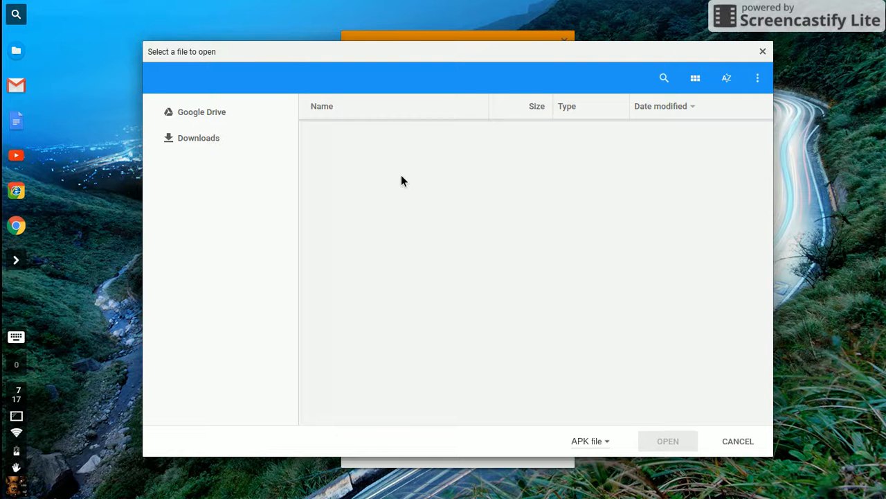
pyautogui.click(198, 139)
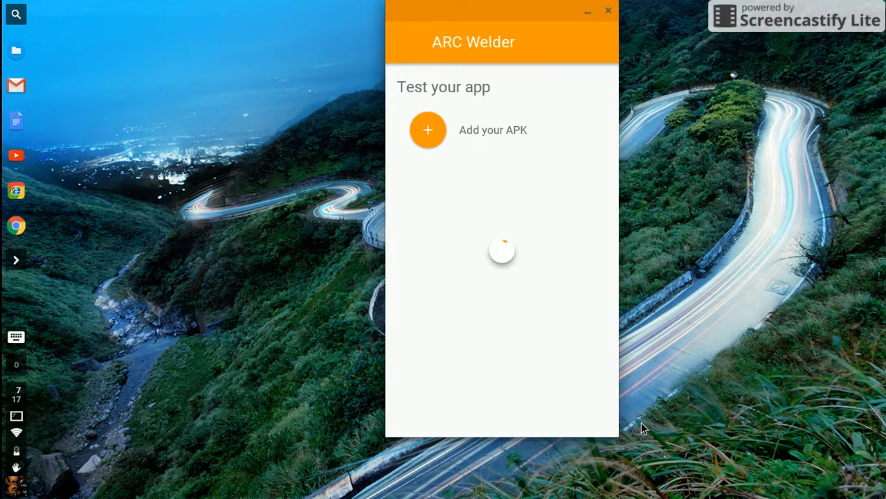
pyautogui.click(426, 130)
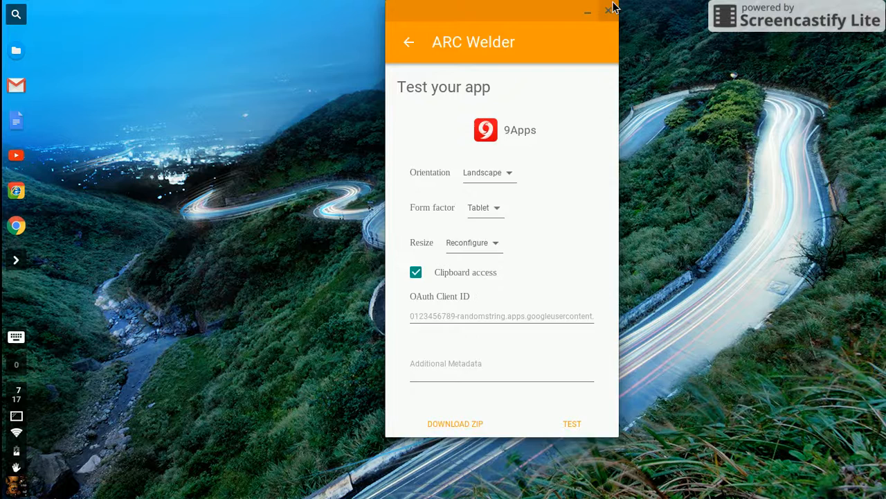
pyautogui.click(610, 8)
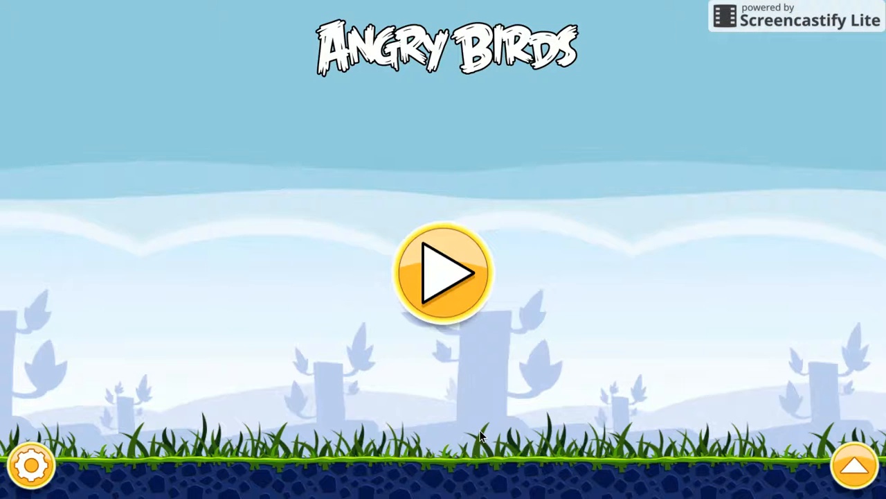
# - Start Poached Eggs level 1 from the title screen, skipping the intro and tutorial
pyautogui.click(443, 272)
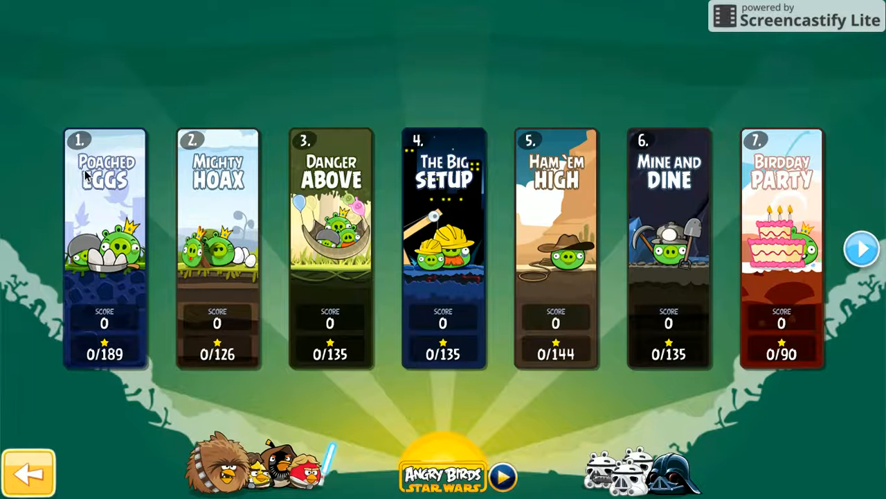
pyautogui.click(861, 249)
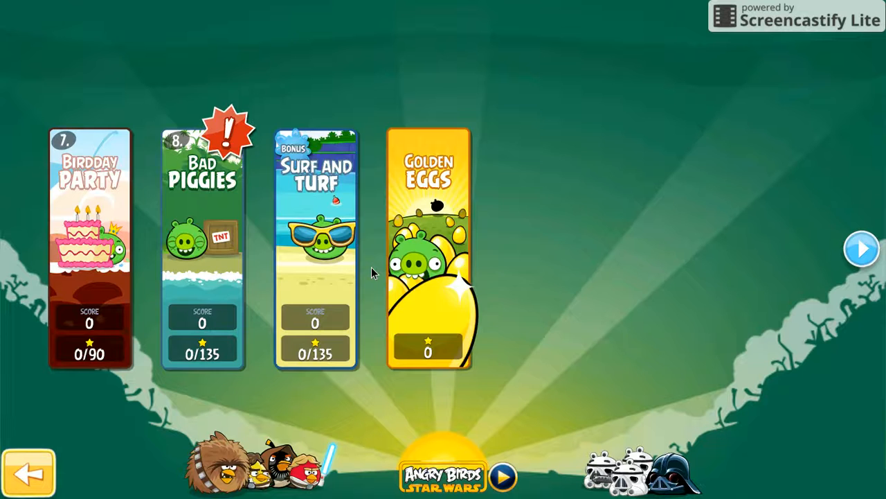
pyautogui.click(29, 471)
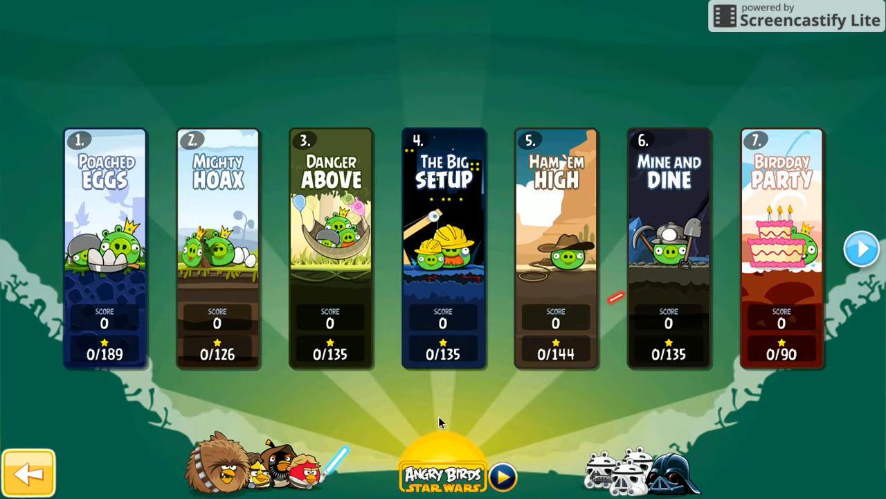
pyautogui.moveTo(118, 194)
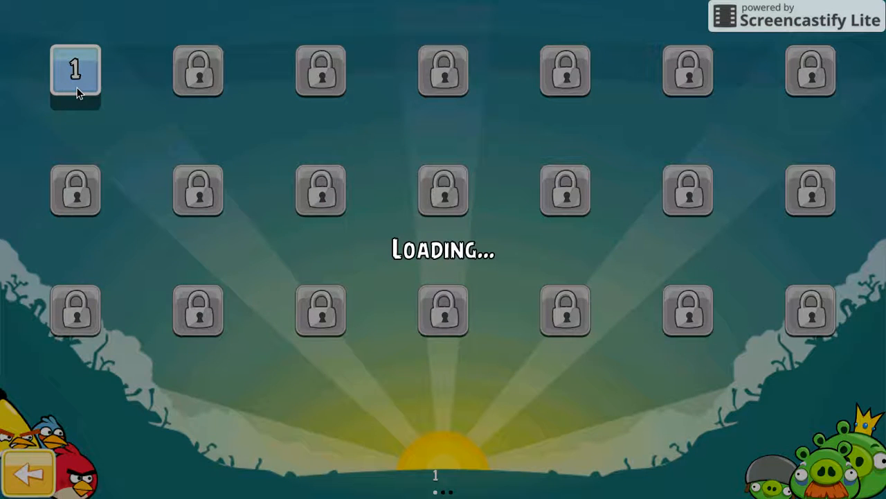
pyautogui.click(74, 70)
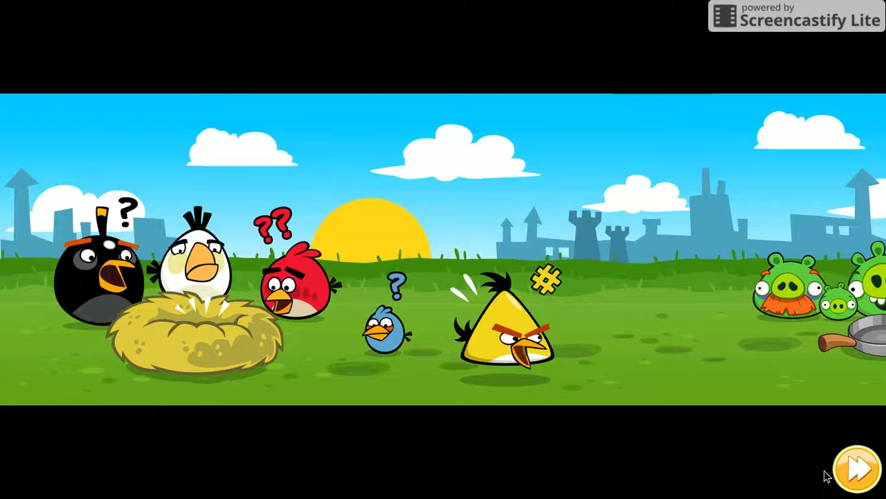
pyautogui.click(856, 468)
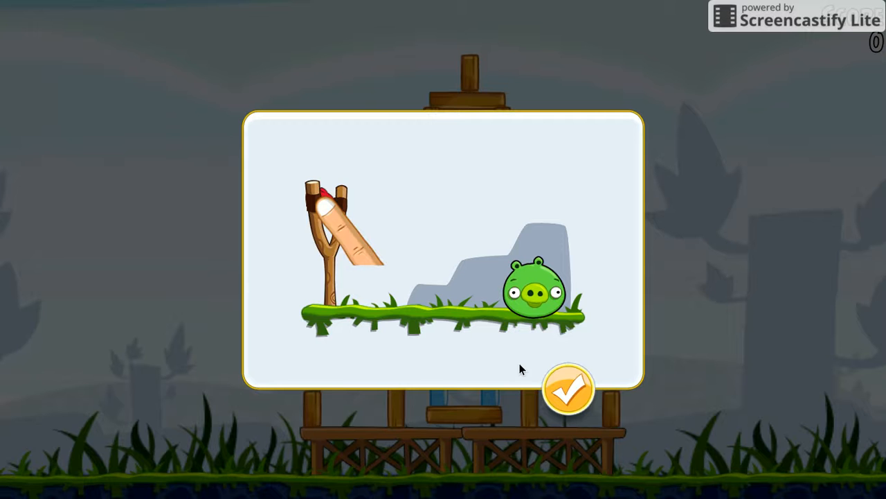
pyautogui.click(568, 388)
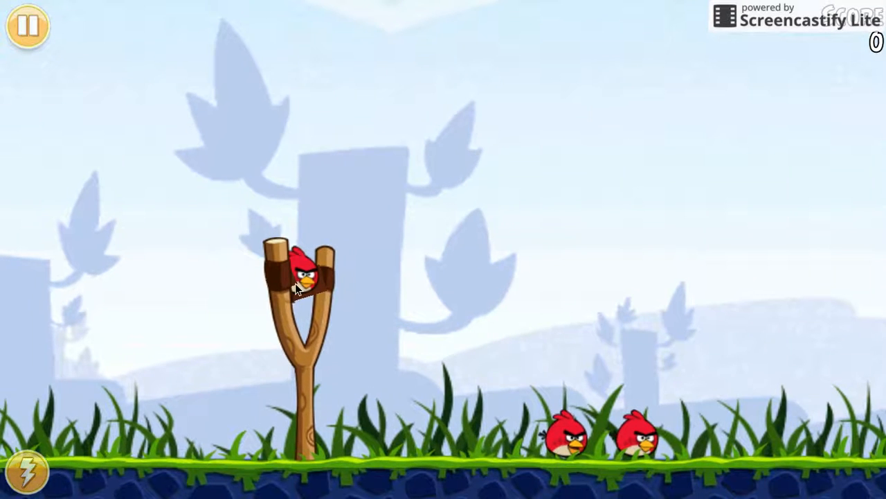
# - Fling the red bird to clear the level with 29290 and continue to the next level
pyautogui.moveTo(302, 277); pyautogui.dragTo(194, 304)
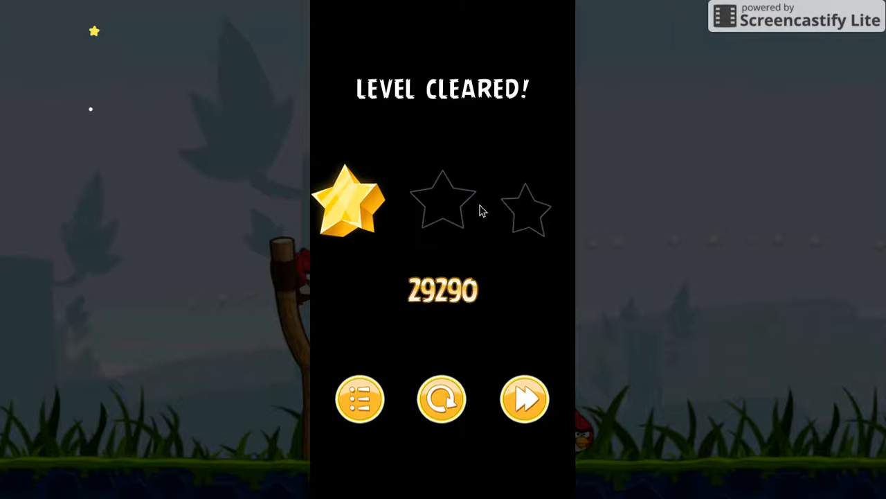
pyautogui.click(524, 399)
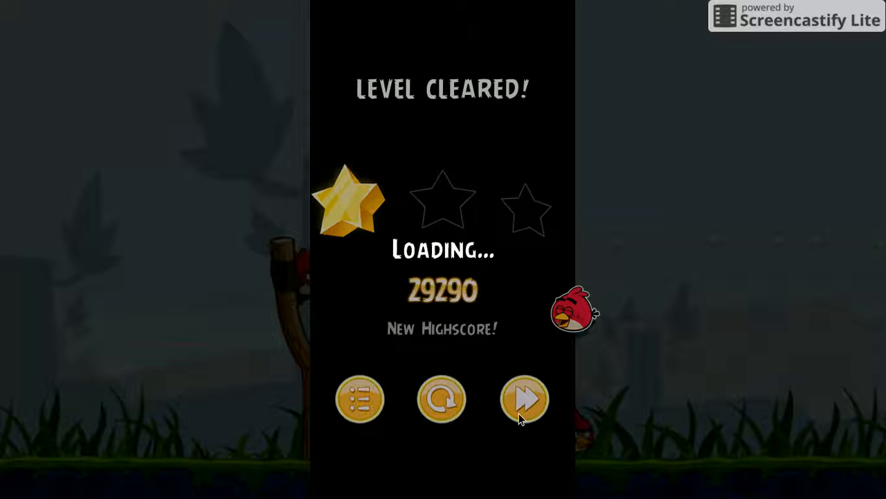
# - Advance to the next level and launch two red birds at the pigs, reaching 11420 points
pyautogui.click(523, 399)
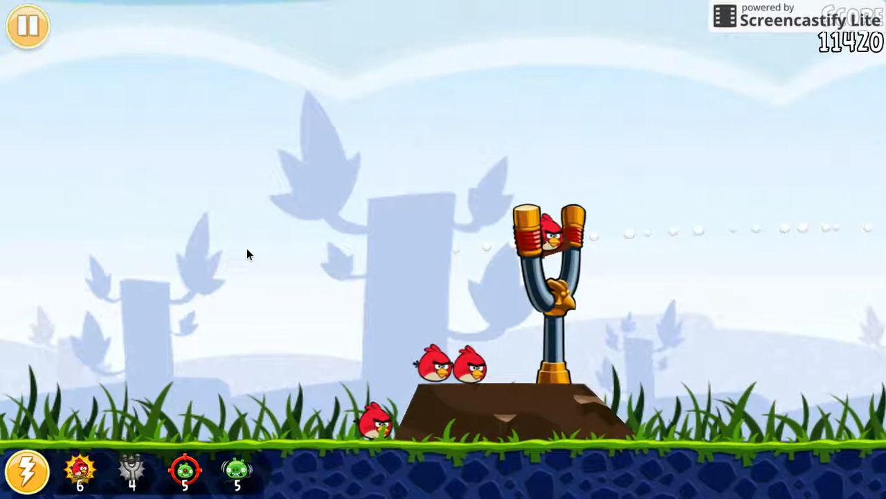
pyautogui.moveTo(553, 242); pyautogui.dragTo(214, 270)
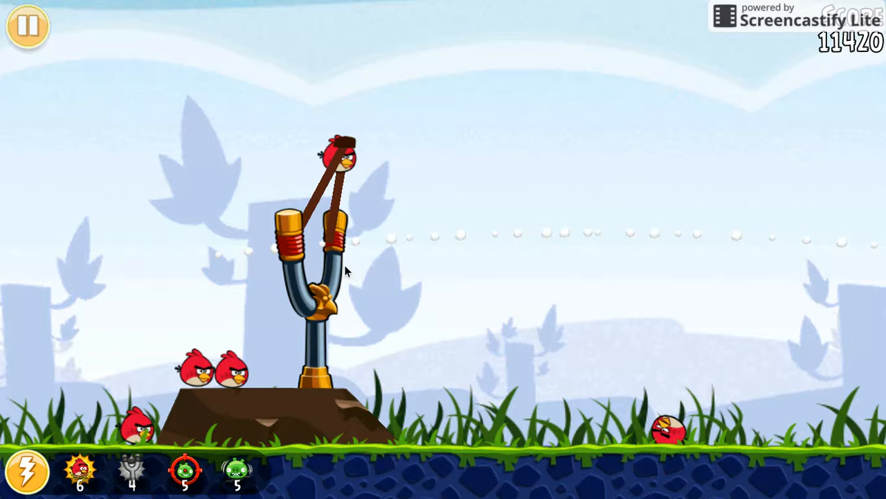
pyautogui.moveTo(335, 155); pyautogui.dragTo(221, 183)
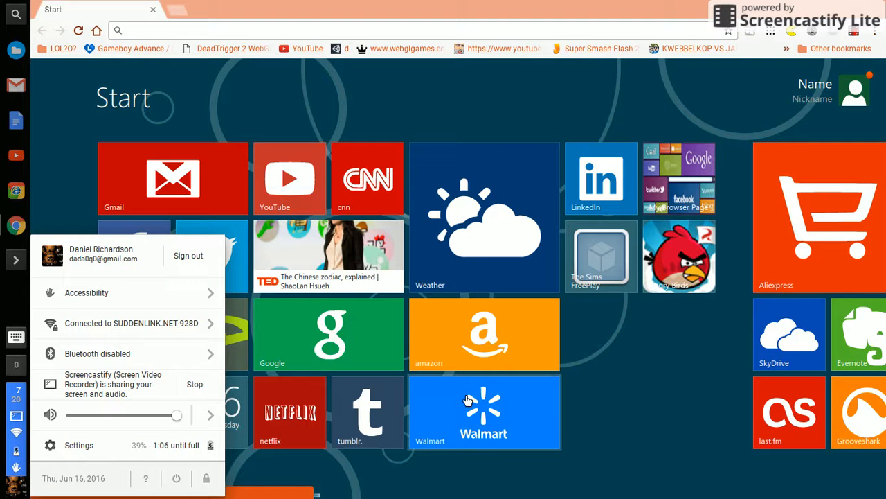
pyautogui.moveTo(270, 413)
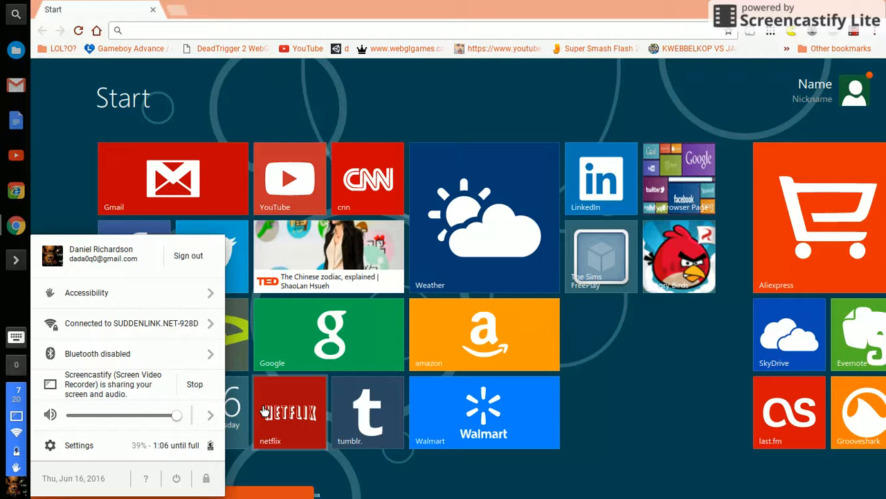